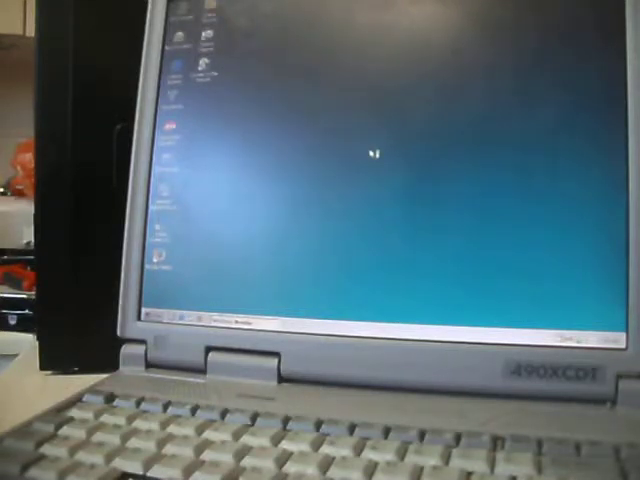
mouse_move(372, 156)
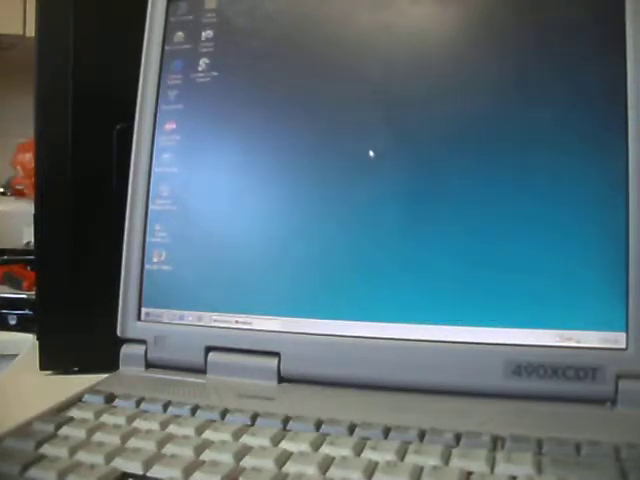